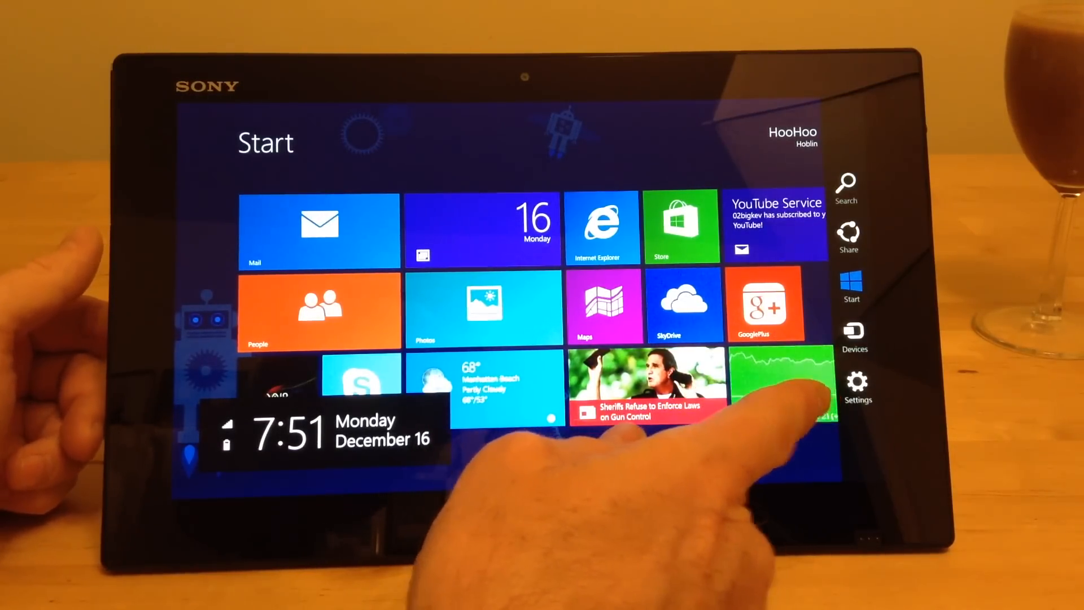
Swipe in from the right edge to show the charms bar with time and date
left_click(855, 387)
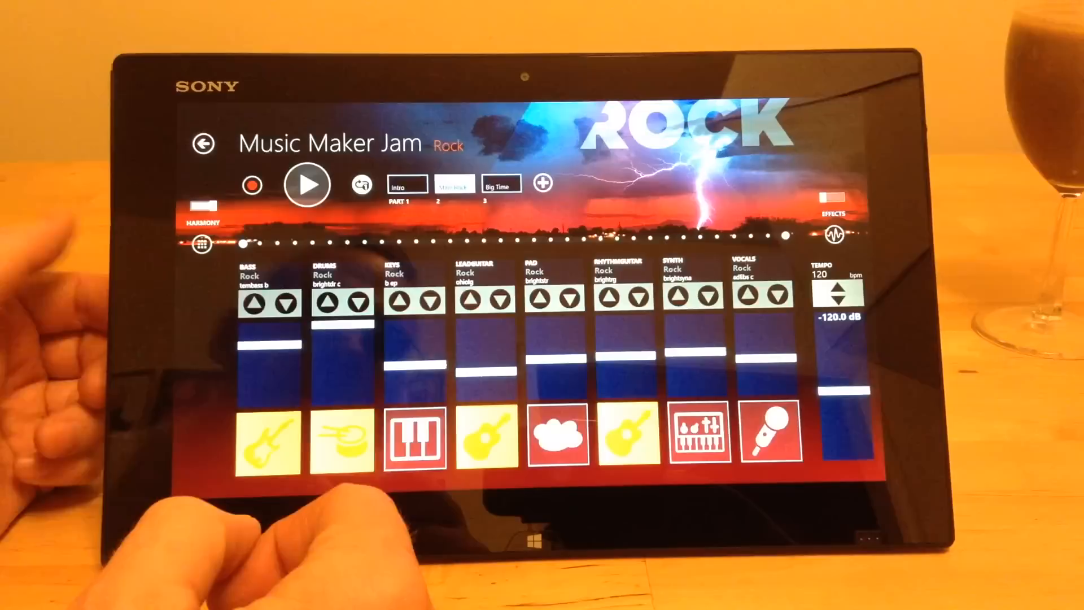
Open the Rock style project in Music Maker Jam, showing eight channels at 120 bpm
left_click(307, 184)
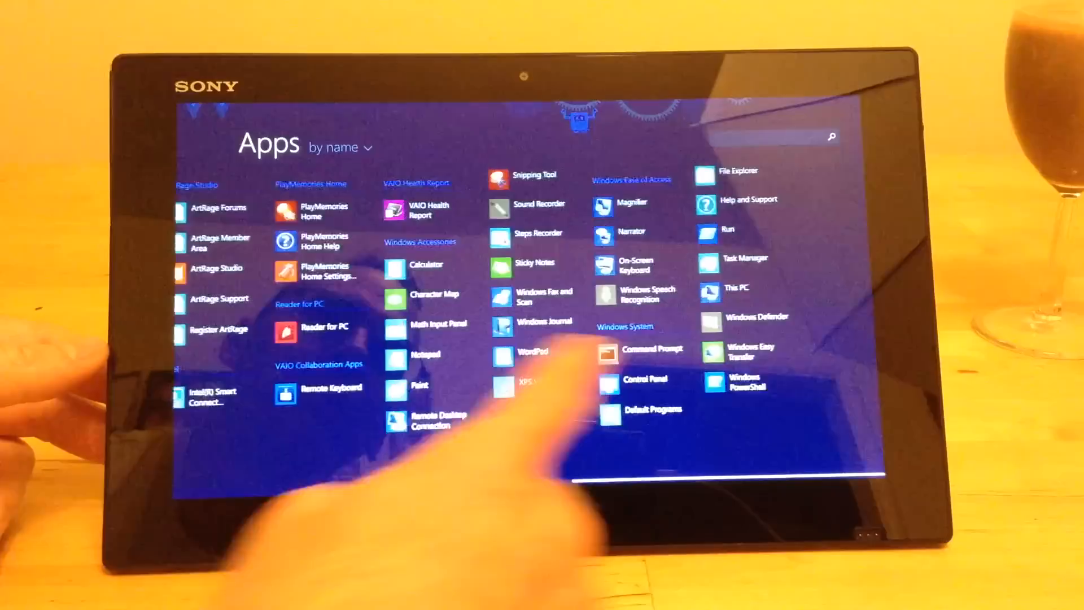
Scroll the Apps list to Music Maker Jam and pin it to Start
scroll("right", 3)
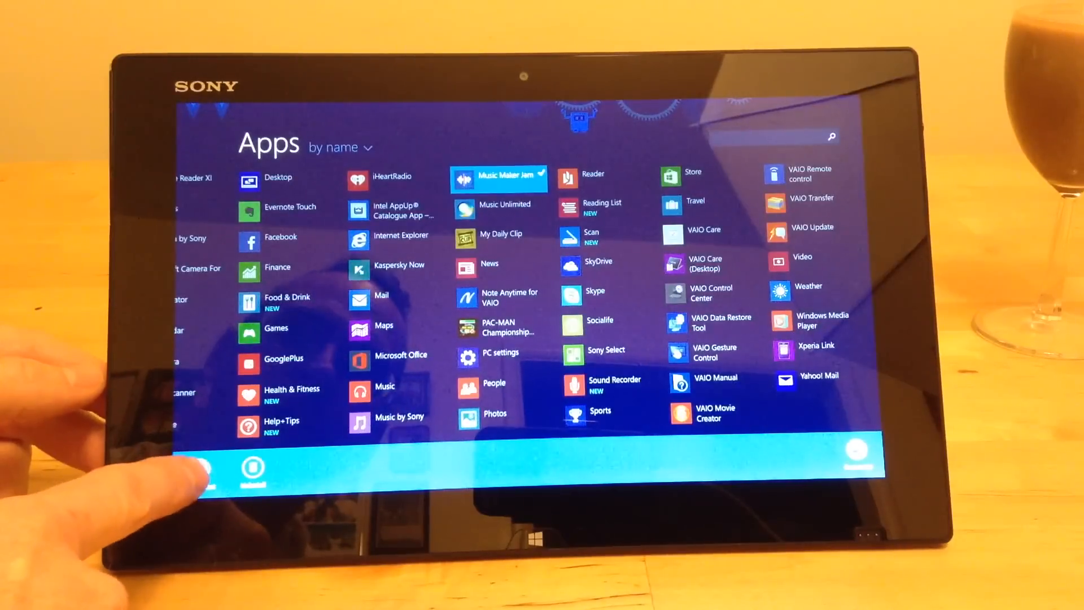
left_click(252, 470)
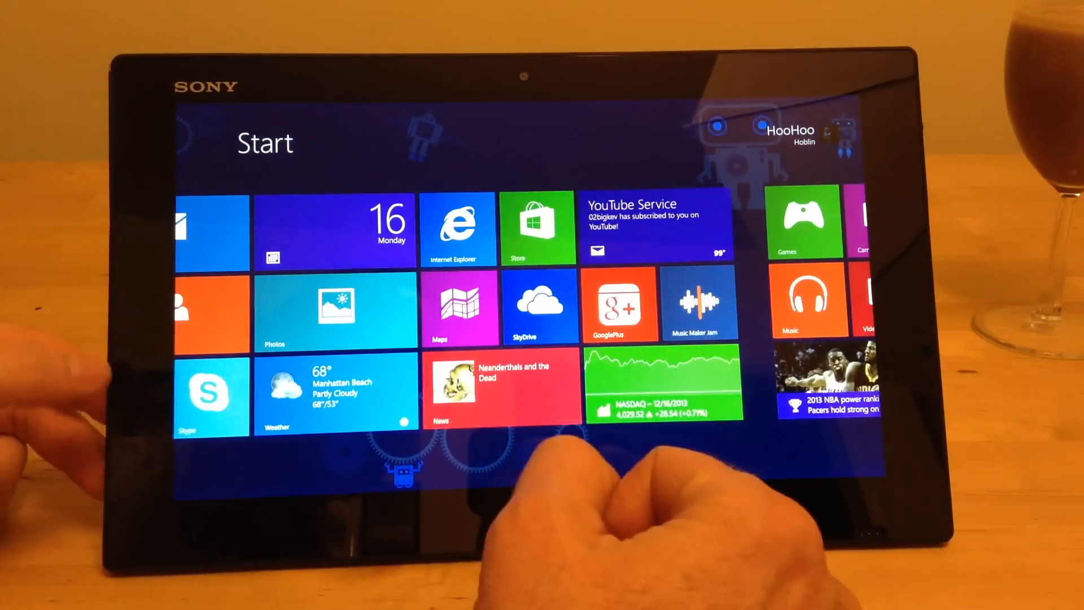
Launch Internet Explorer, dismiss the tabs bar, and scroll the Google+ stream
left_click(620, 304)
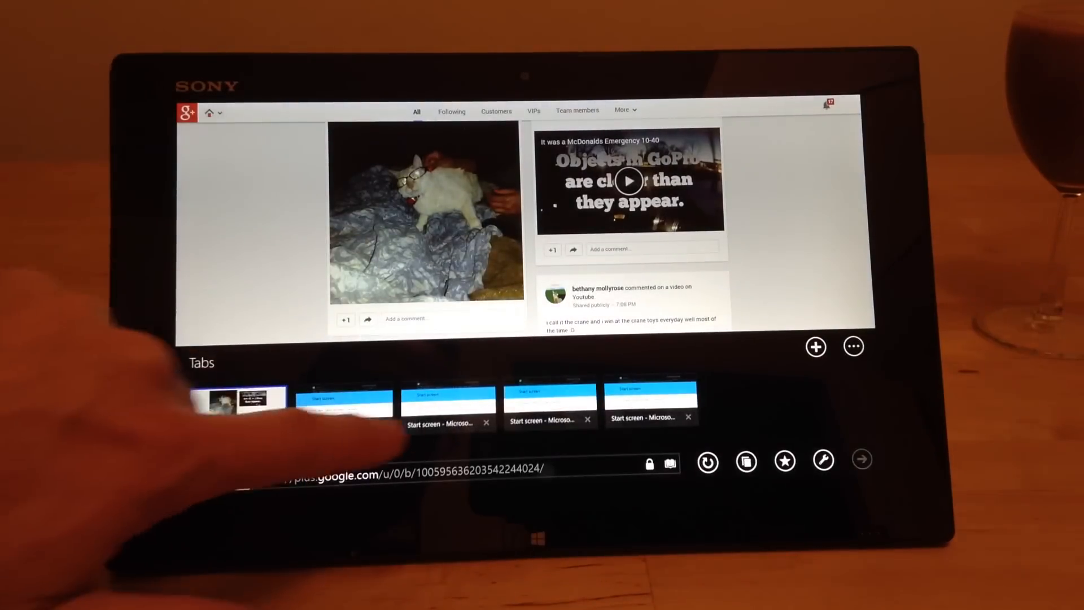
left_click(649, 400)
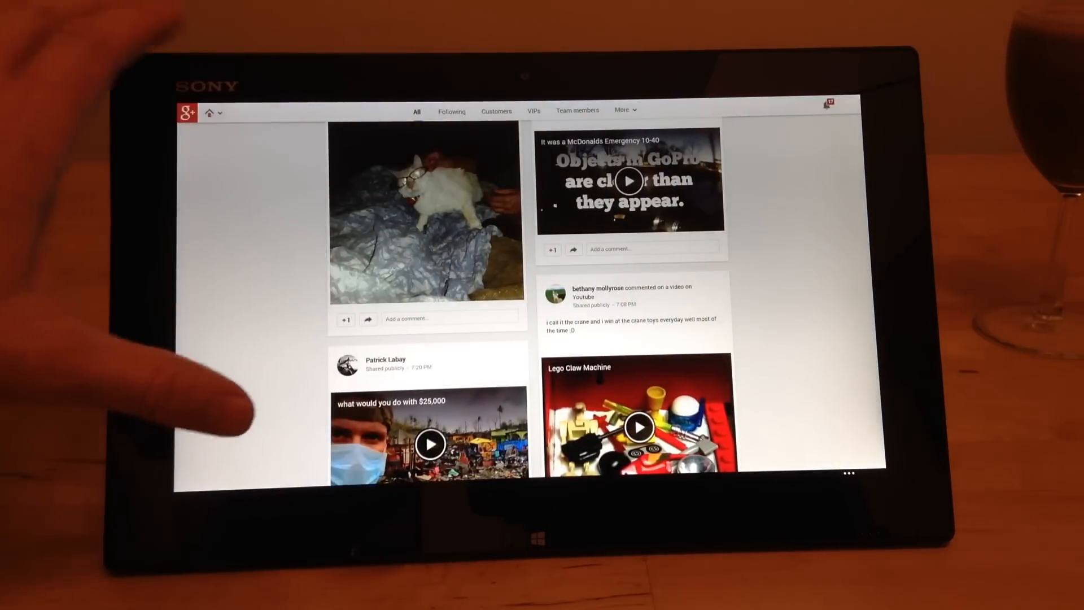
scroll("down", 3)
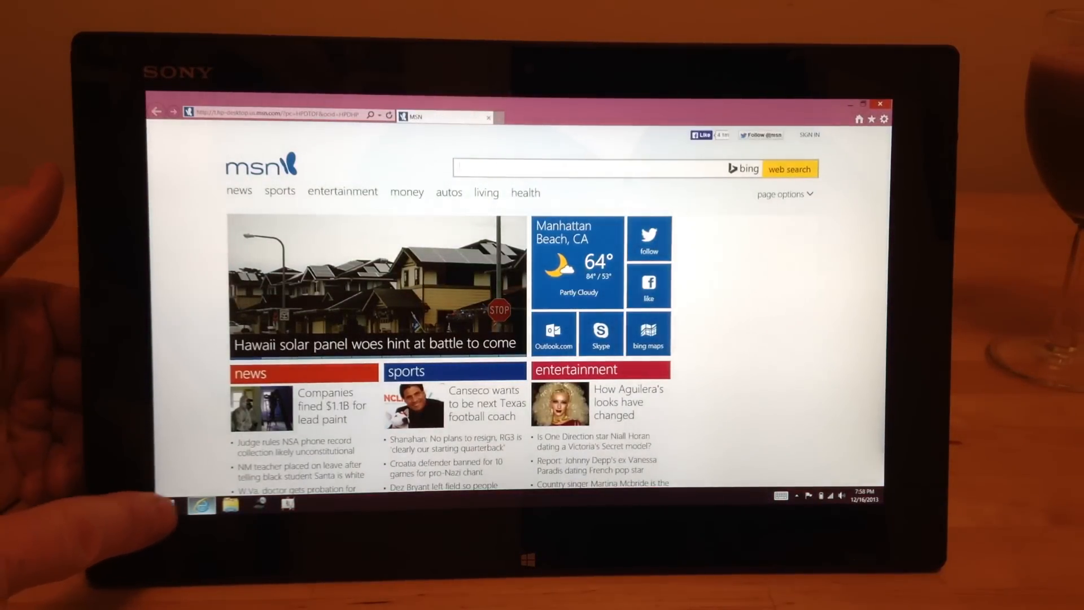
Leave the desktop Internet Explorer MSN page for the Start screen
key("win")
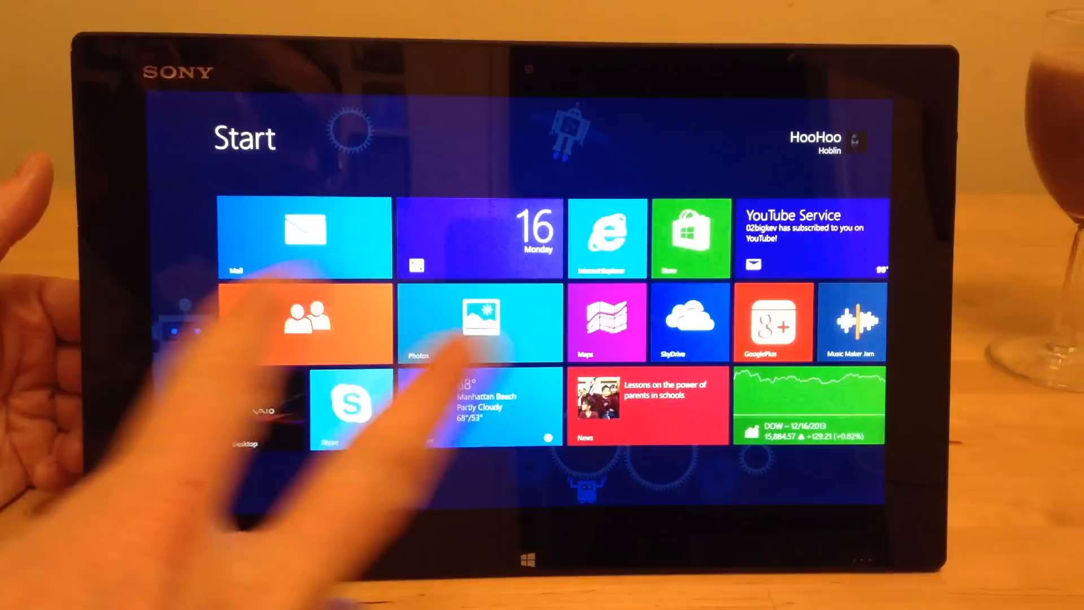